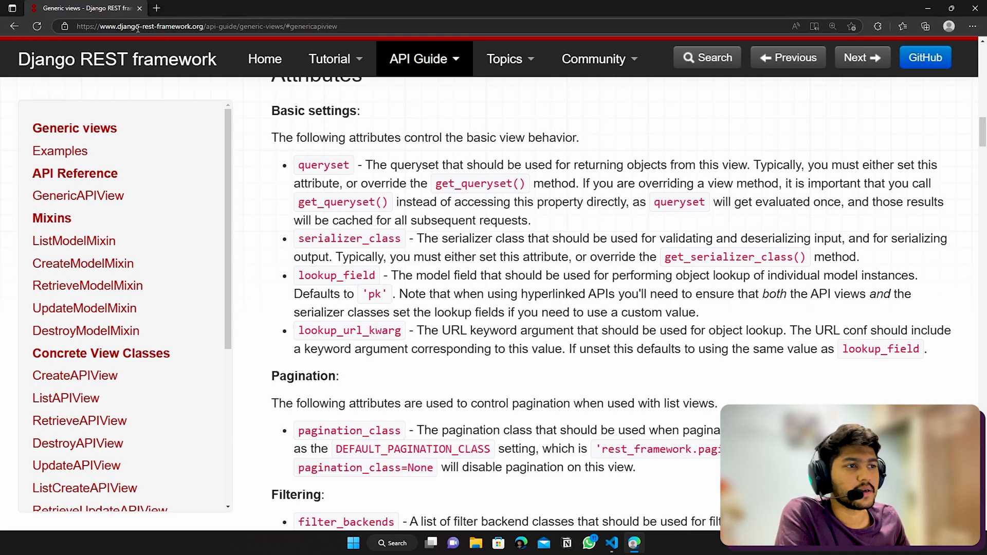
- Consult the Generic views documentation on the lookup_field attribute before editing the view
click(204, 26)
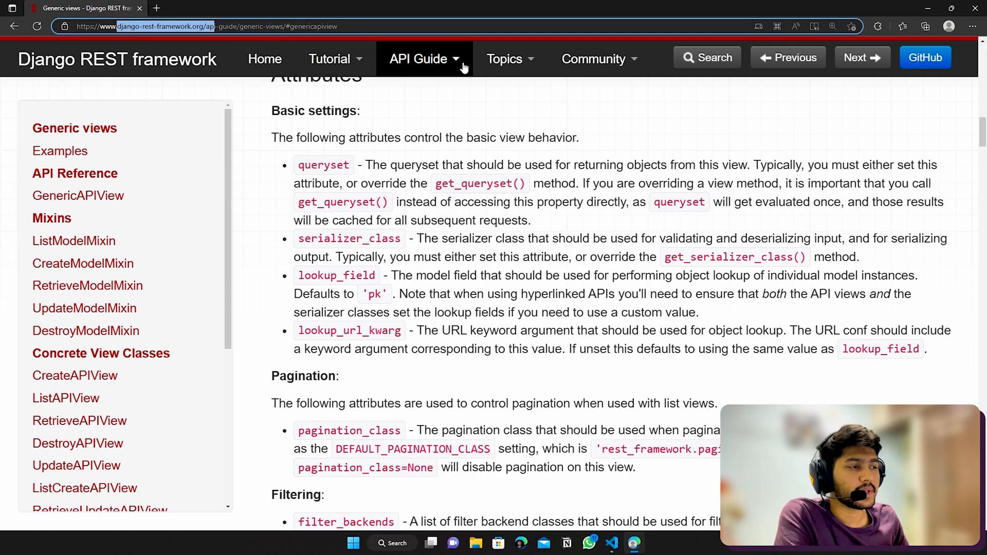
click(417, 58)
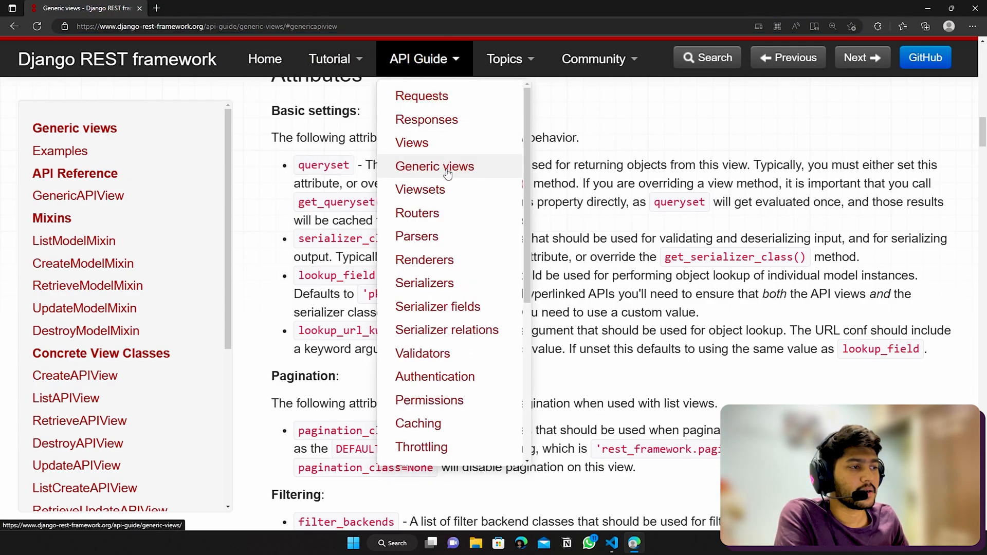
click(434, 165)
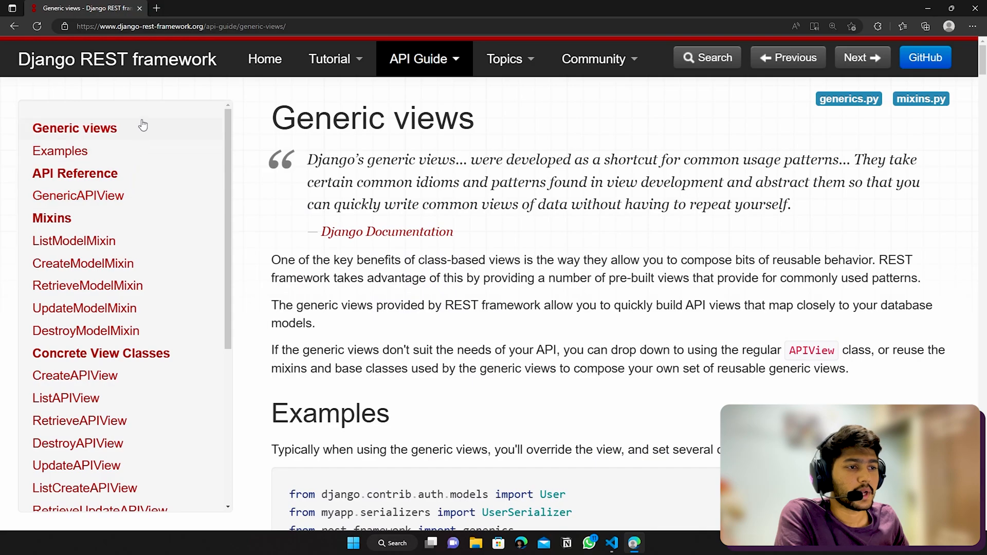
mouse_move(78, 195)
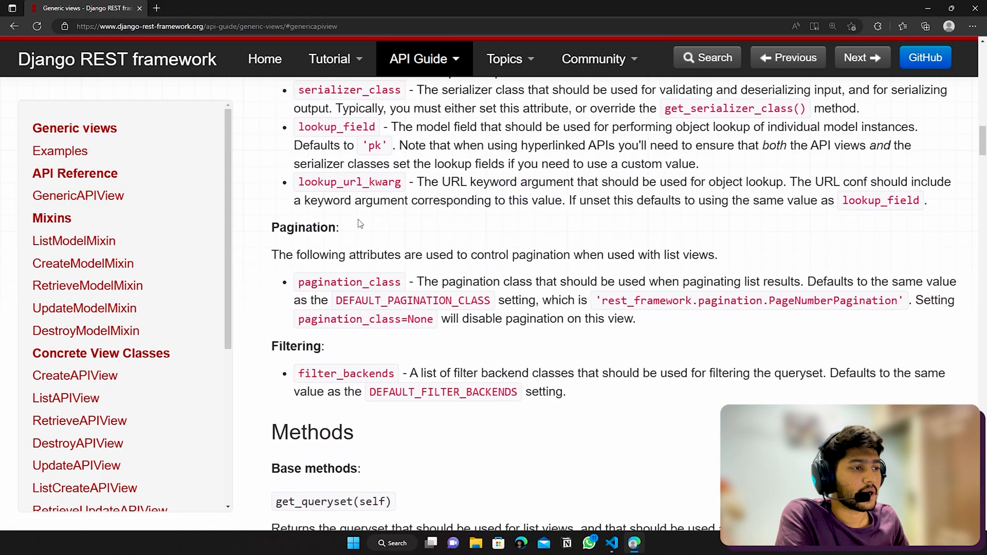
scroll(up, 3)
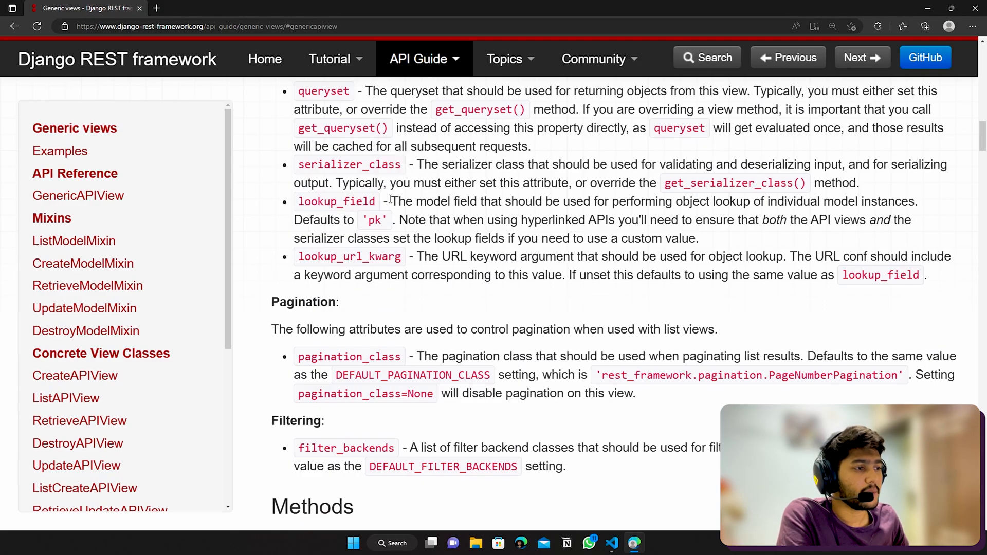
double_click(414, 200)
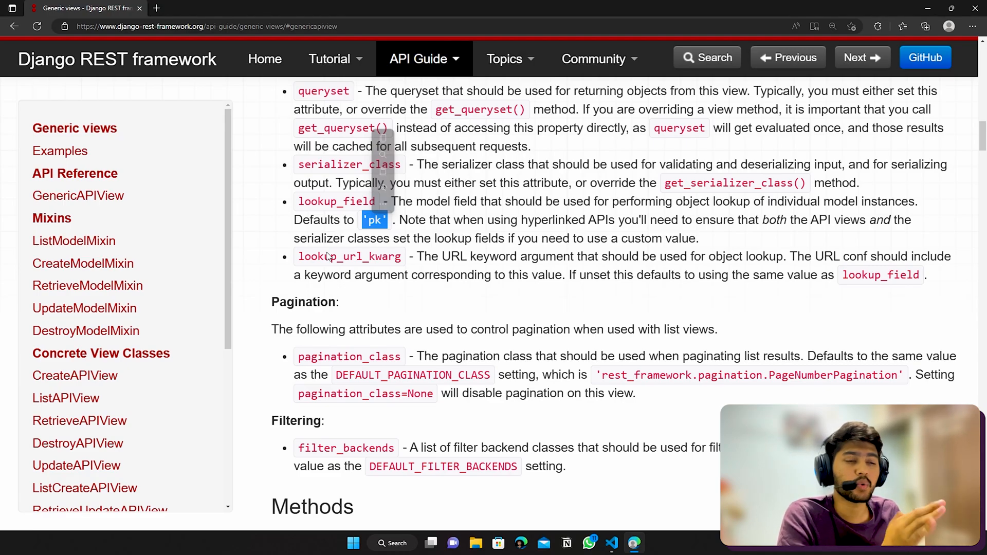
double_click(335, 200)
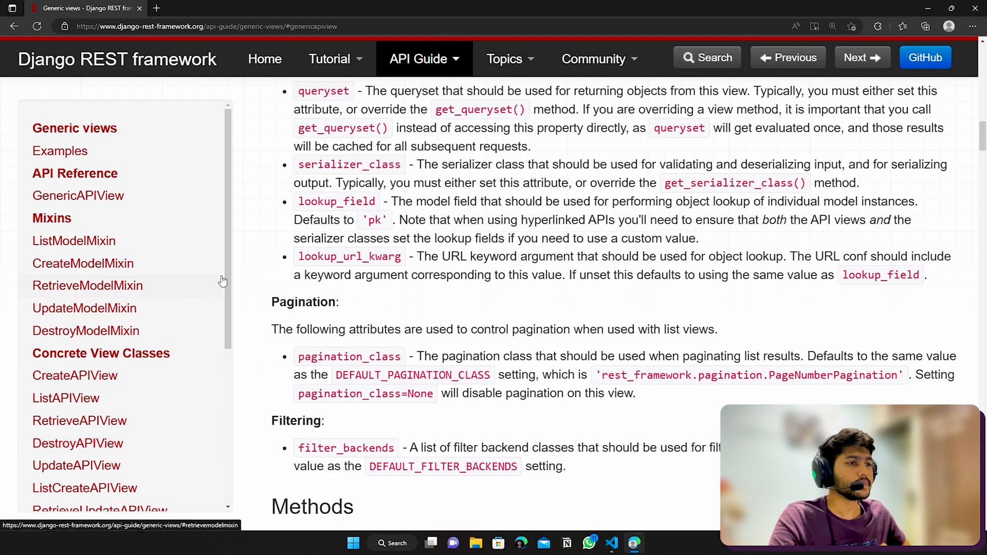
click(610, 542)
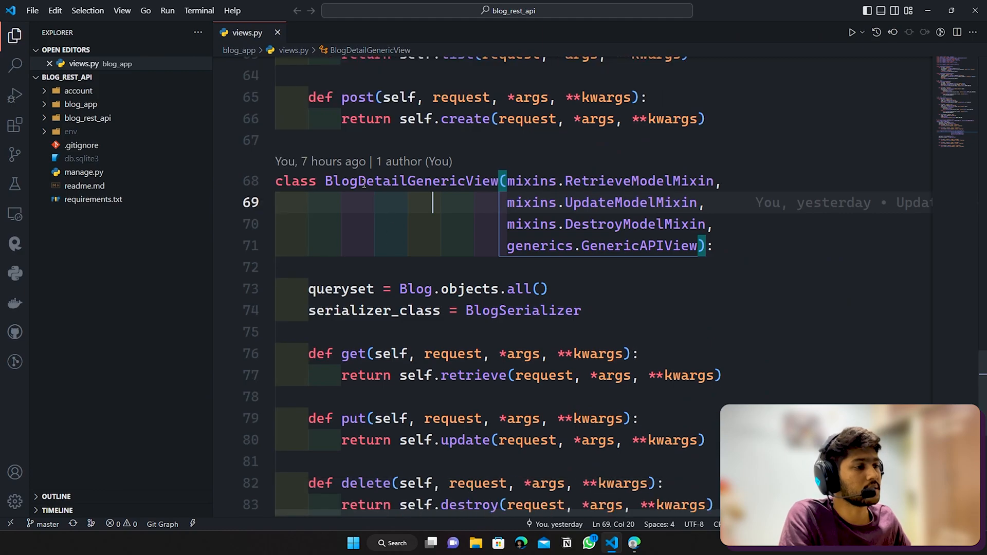
double_click(411, 180)
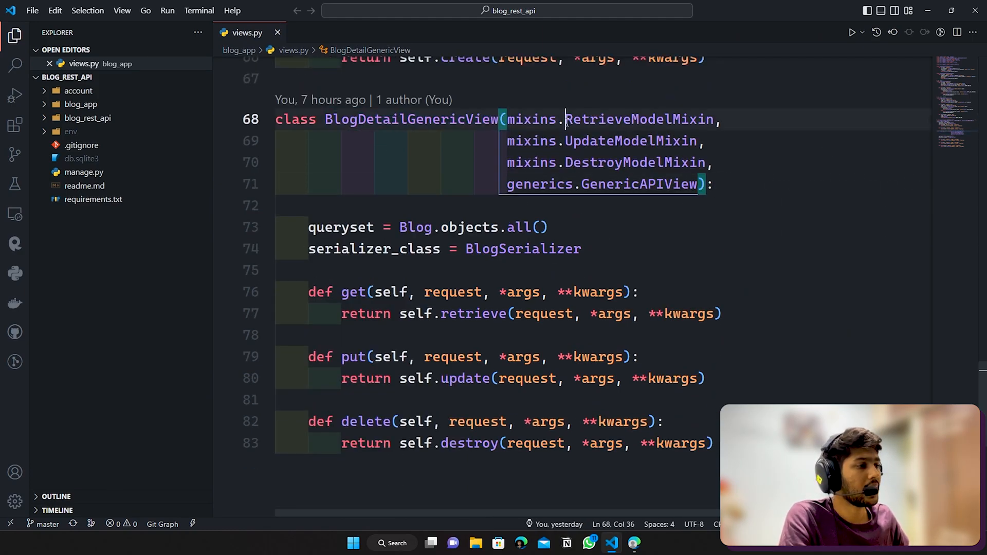
- Add lookup_field = 'slug' to BlogDetailGenericView under serializer_class
double_click(638, 119)
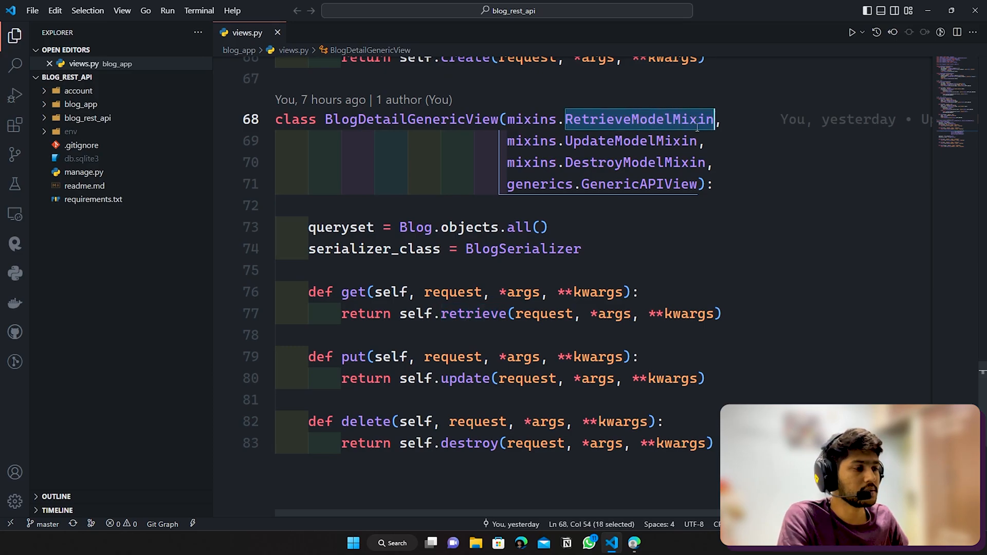
key(Enter)
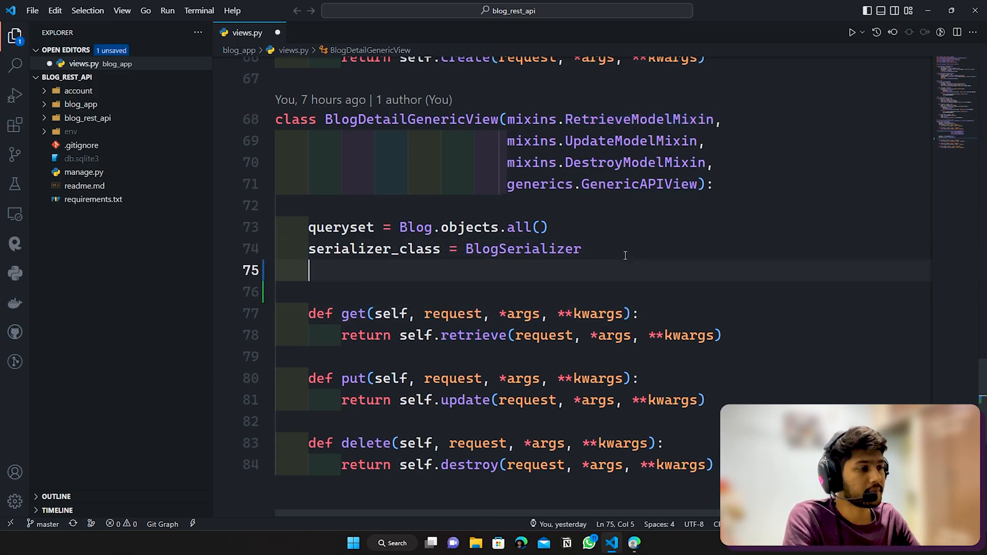
text(lookup_field = ')
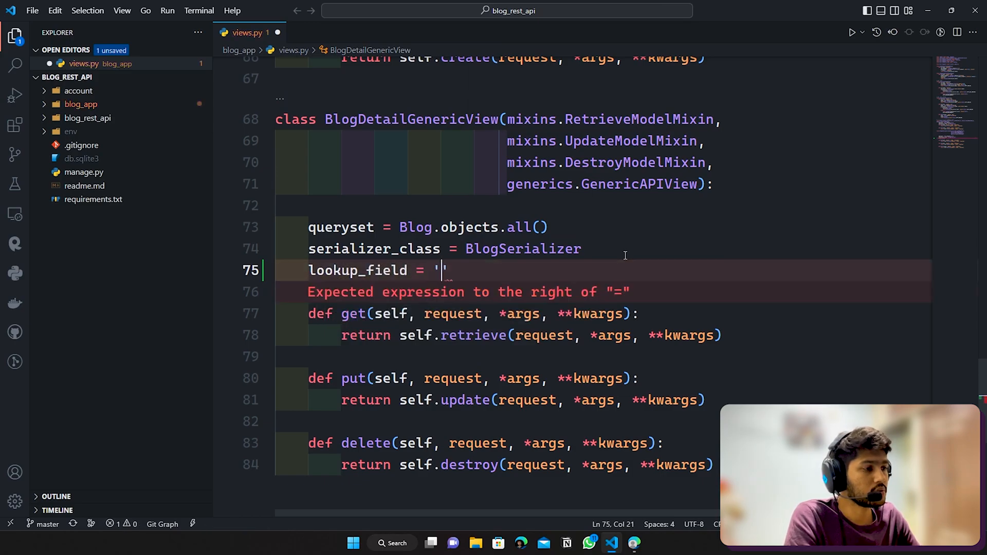
text(s)
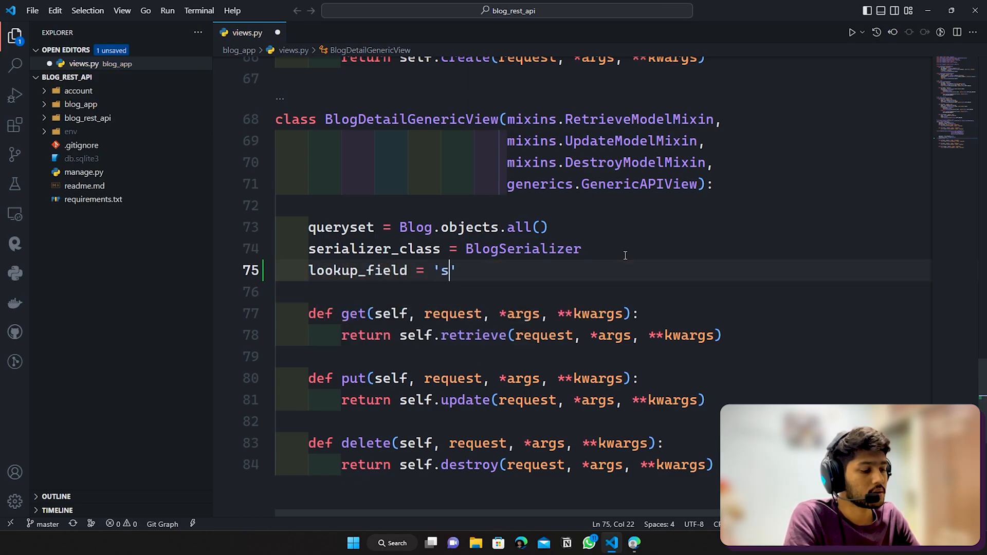
text(lug)
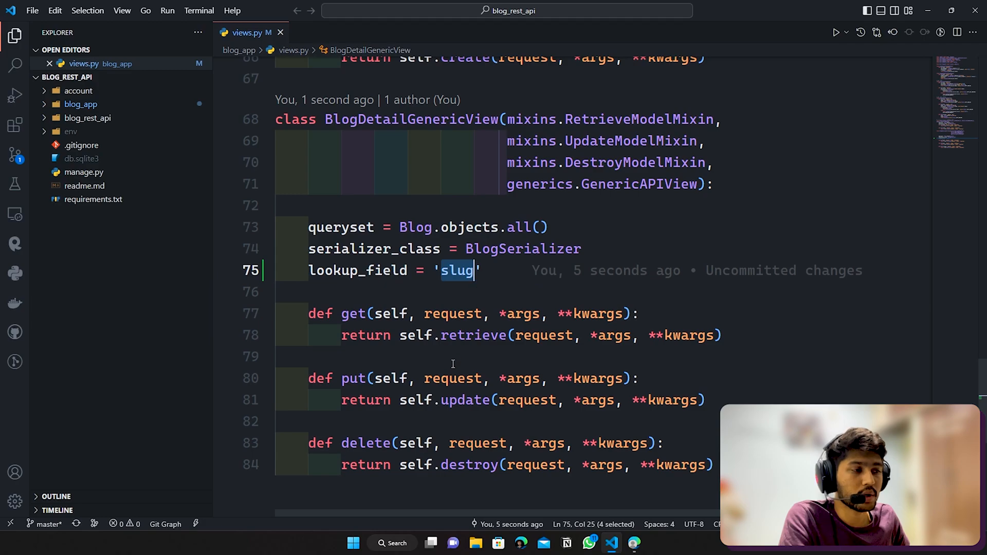
mouse_move(416, 228)
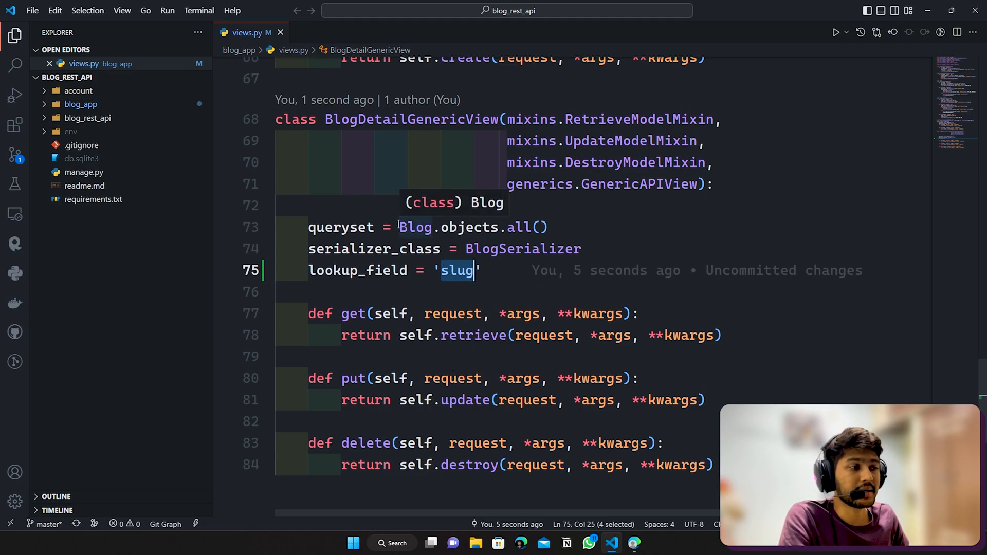
- Confirm the Blog model defines a slug field in models.py and return to views.py
click(406, 227)
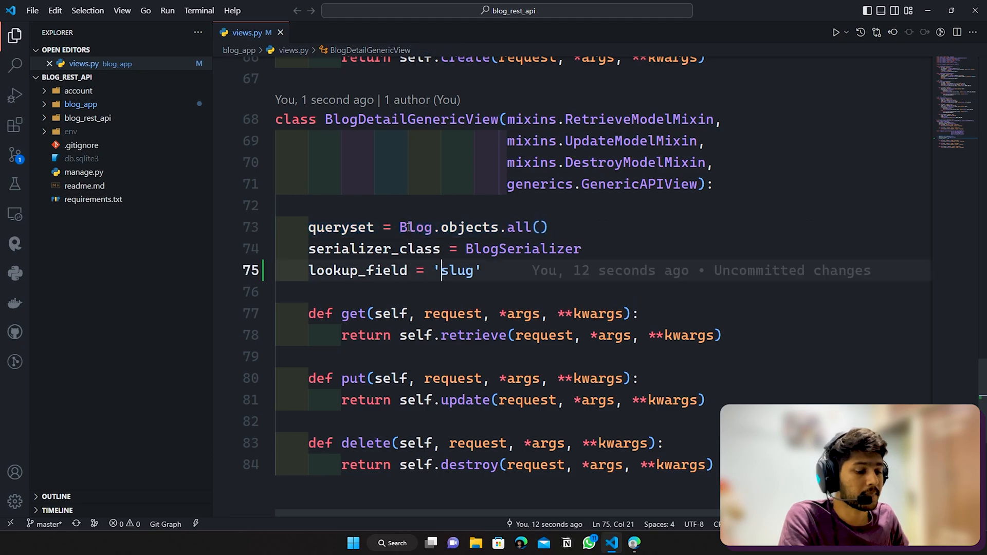
mouse_move(415, 227)
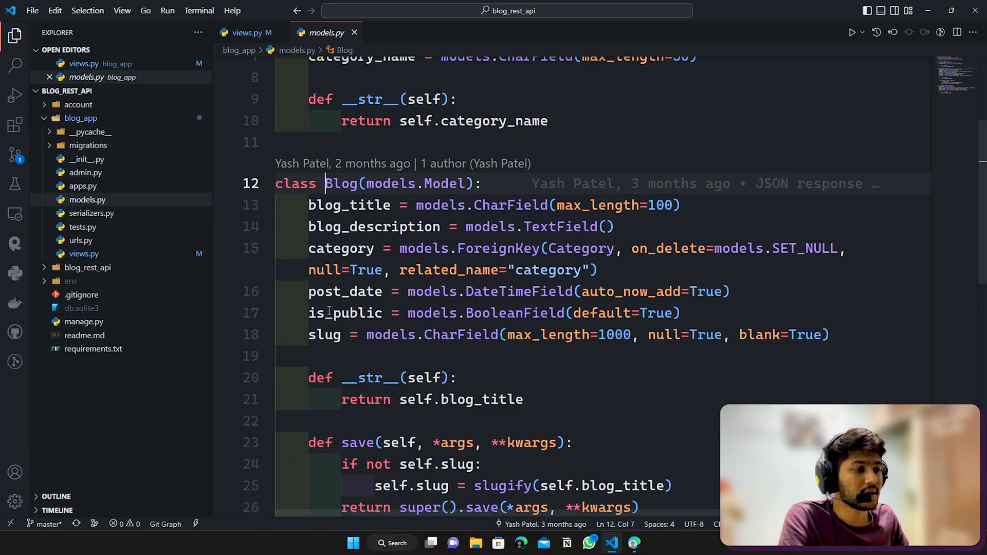
double_click(323, 334)
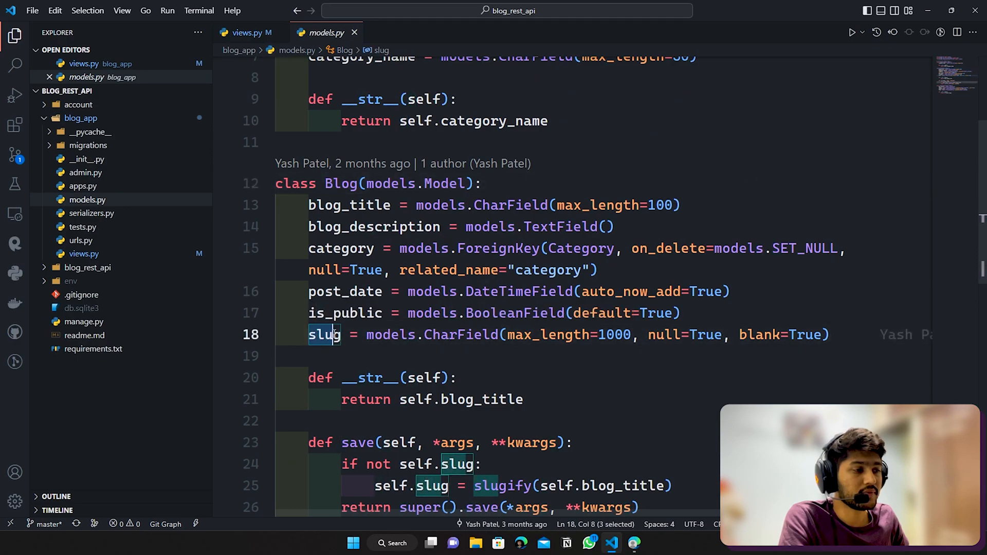
click(507, 334)
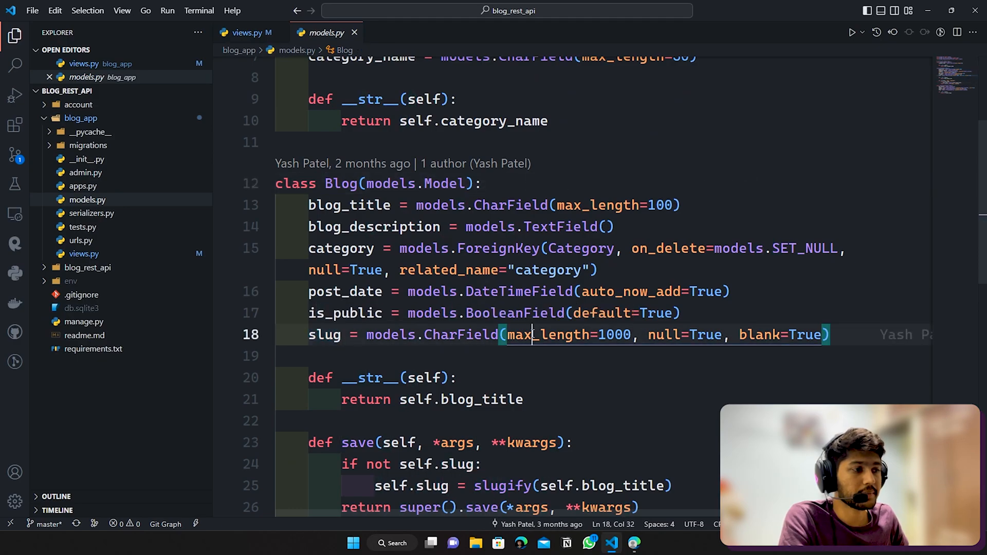
click(248, 32)
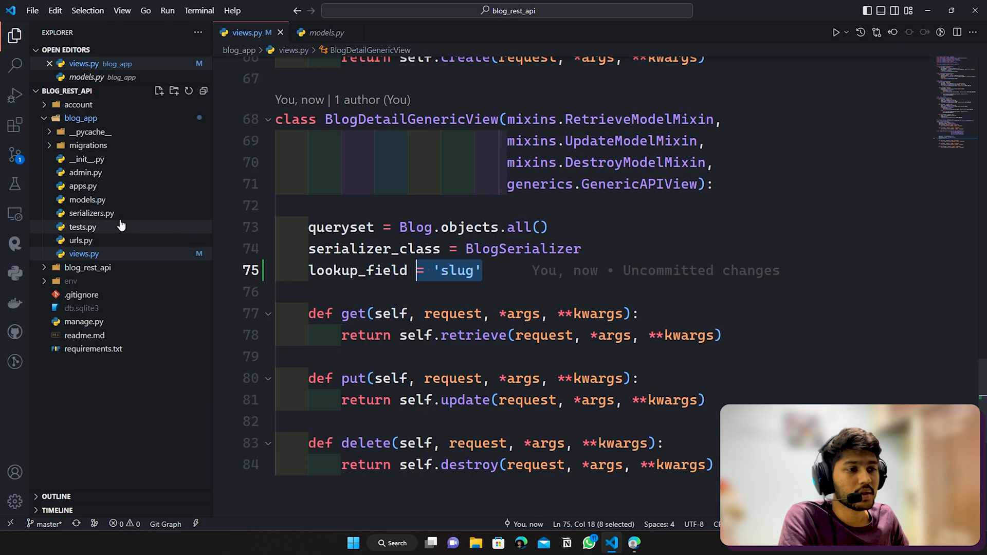
- Change the generic detail route in urls.py from <int:pk> to <str:slug>
click(80, 240)
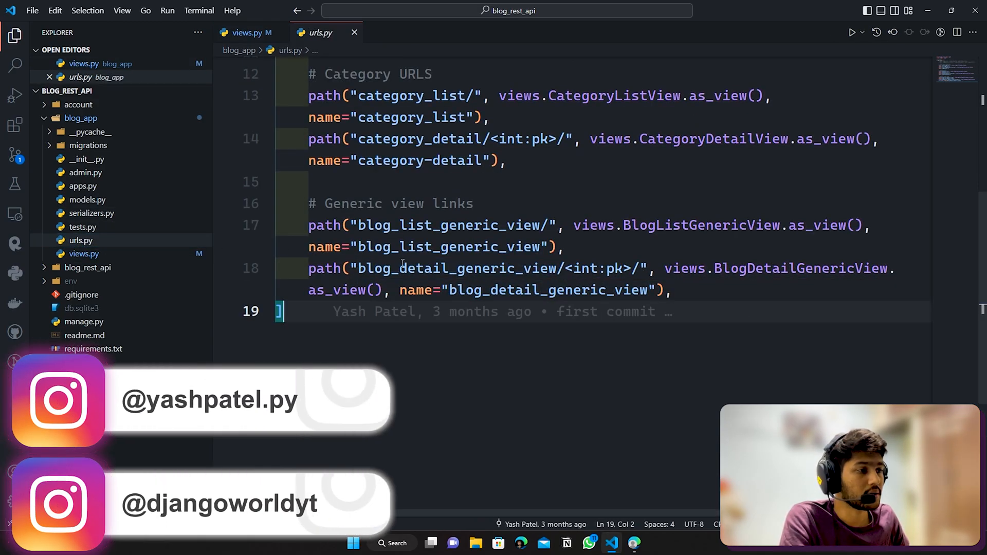
scroll(up, 3)
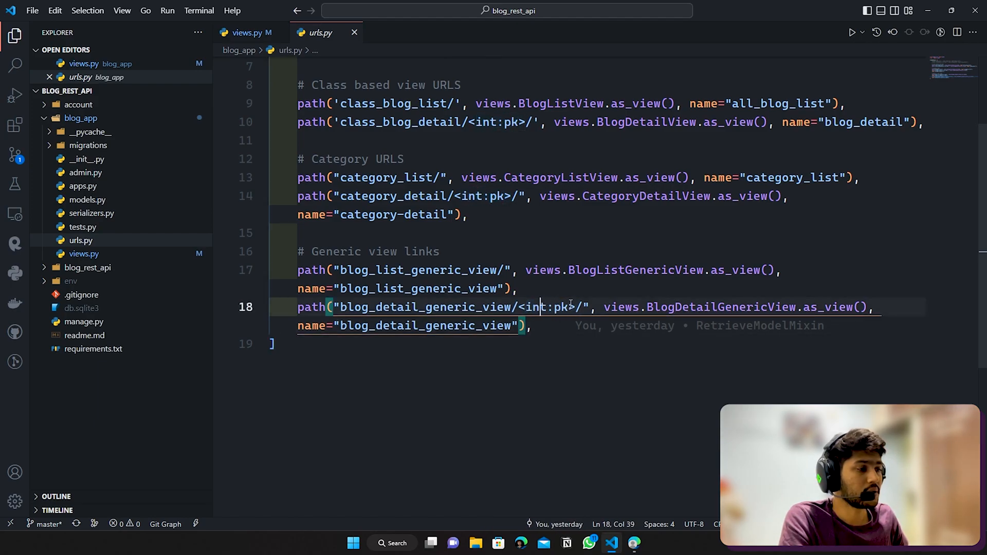
double_click(561, 308)
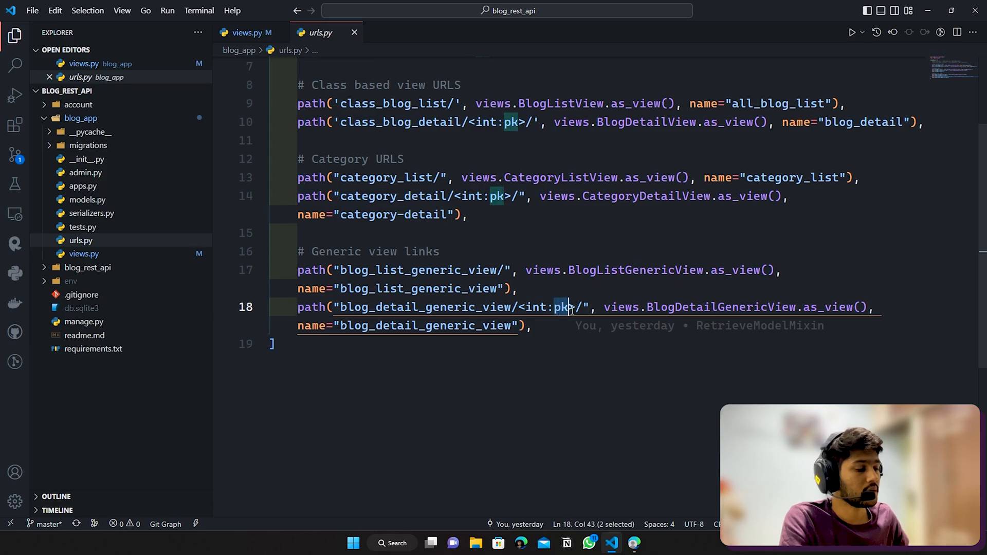
text(slug)
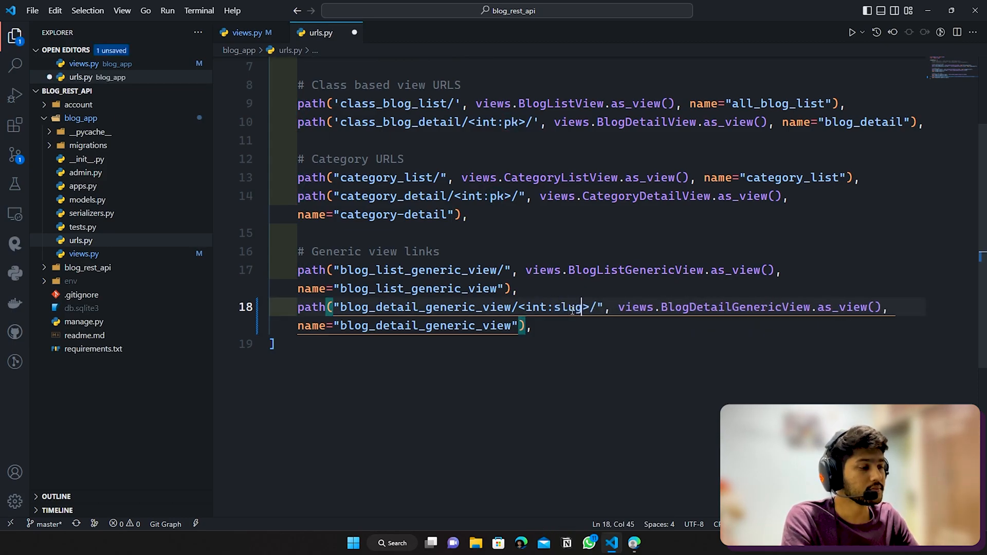
double_click(534, 307)
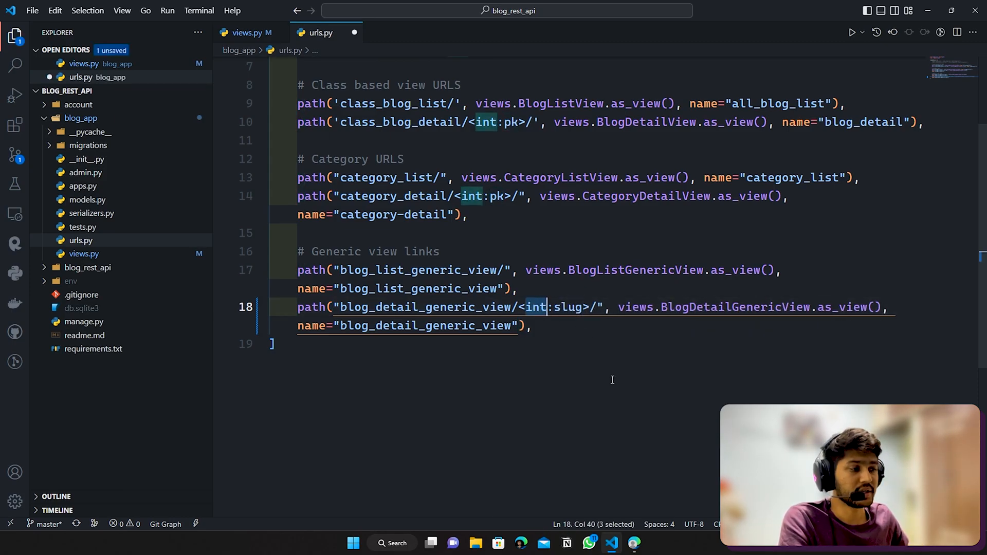
text(s)
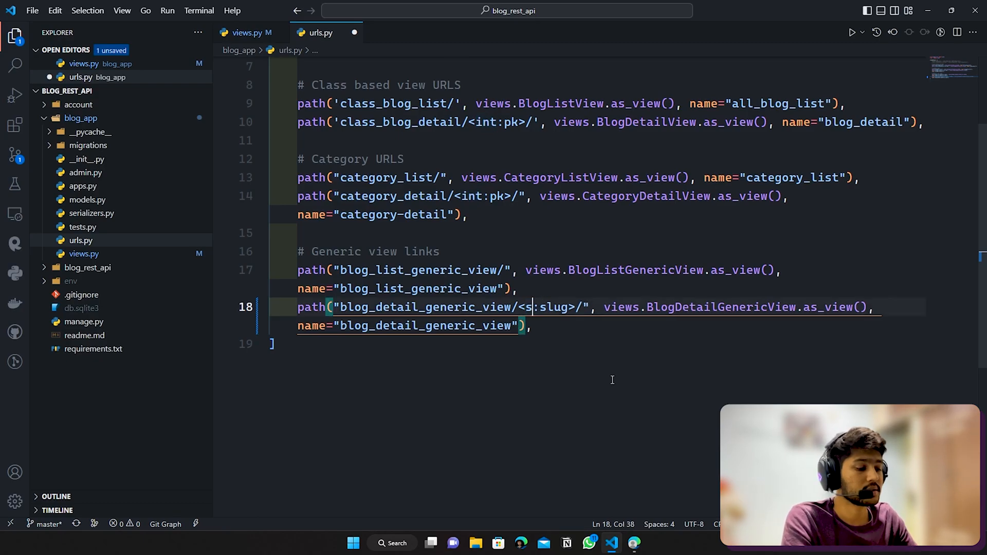
text(tr)
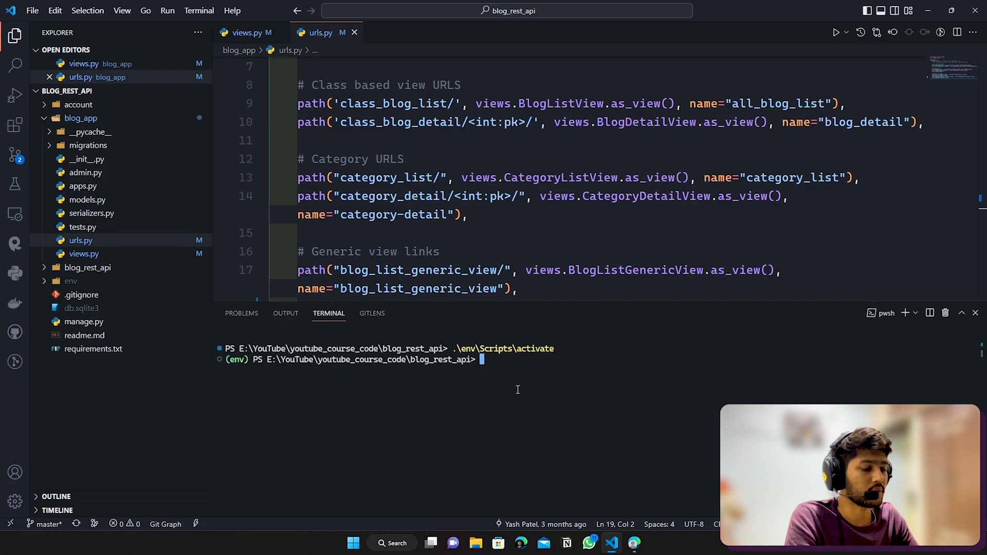
text(python)
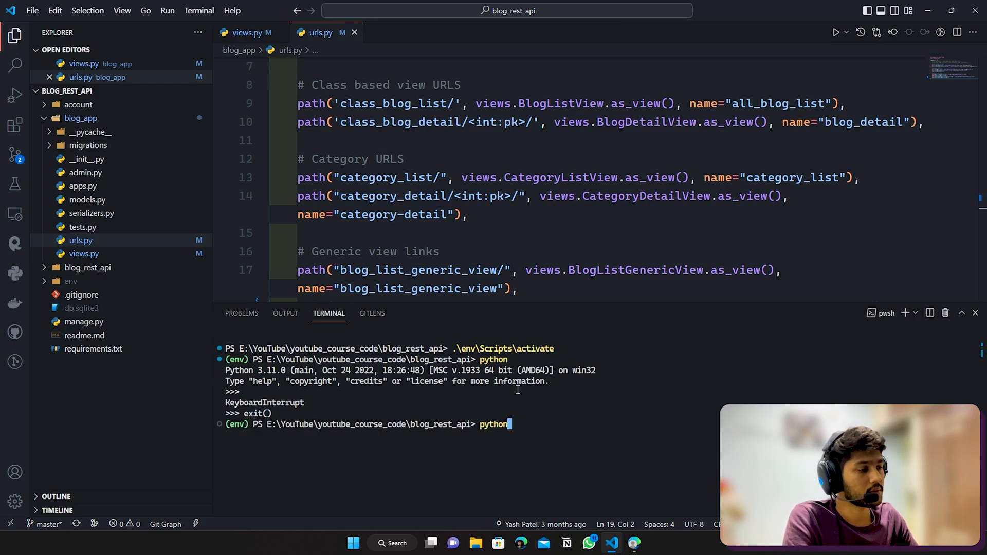
text(git commit -m "DestroyModelMixin)
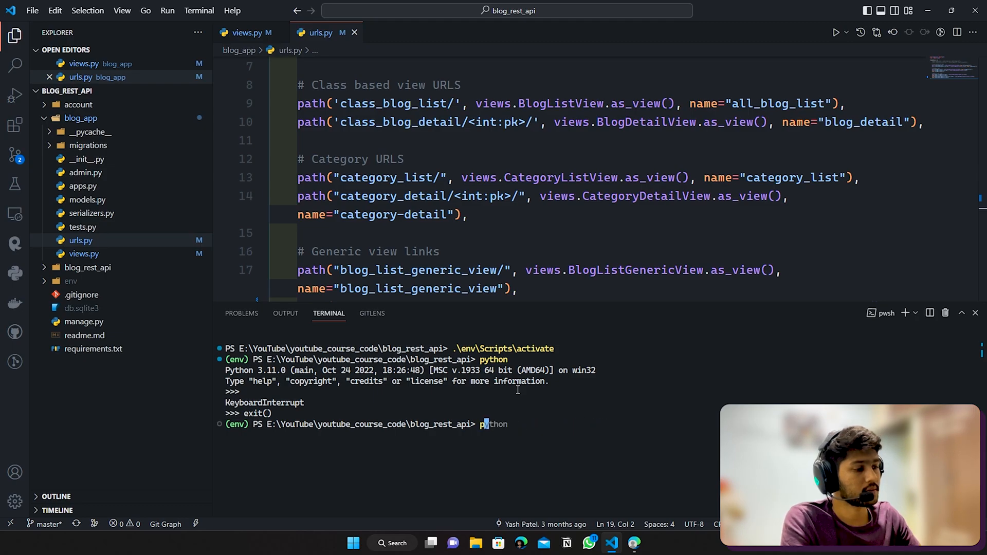
text(.\manage.py runserver)
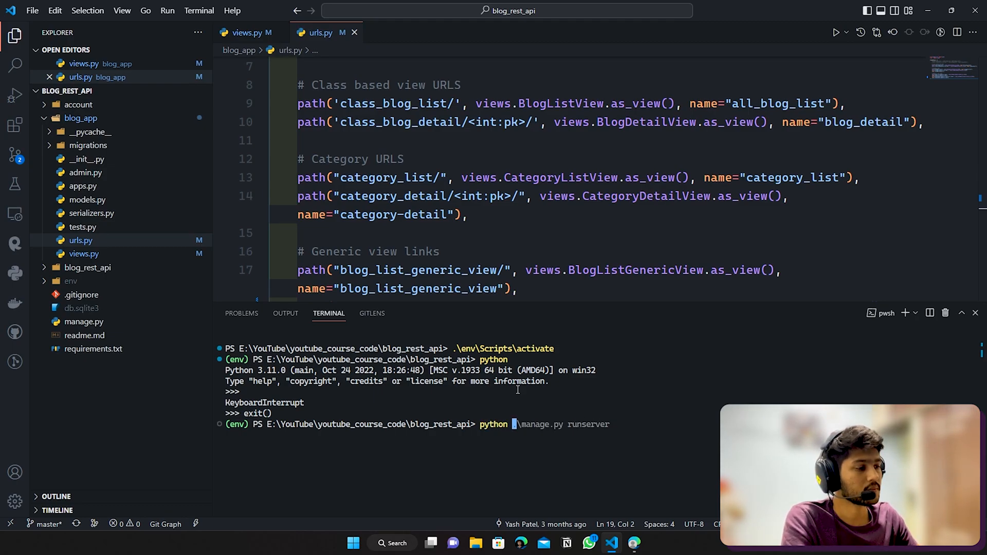
key(Return)
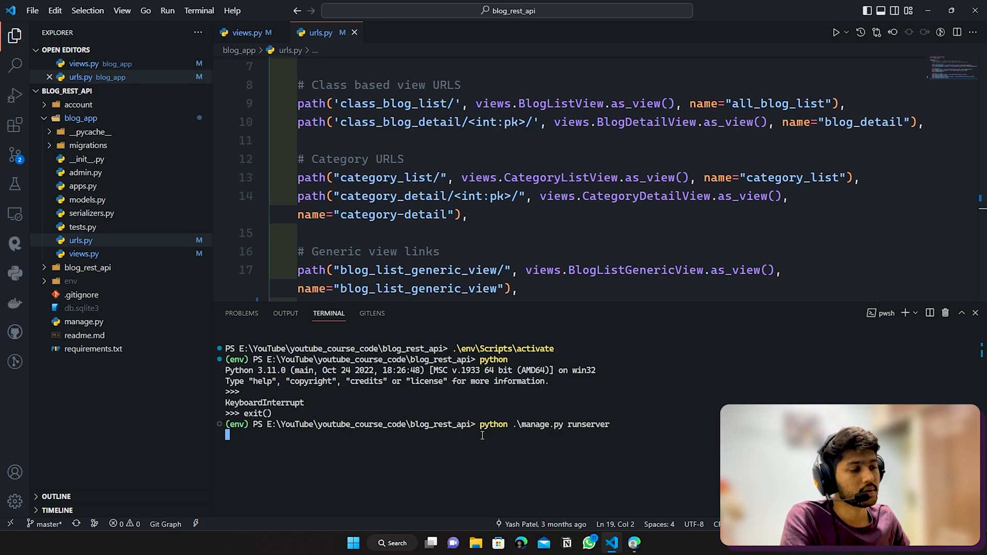
key(Return)
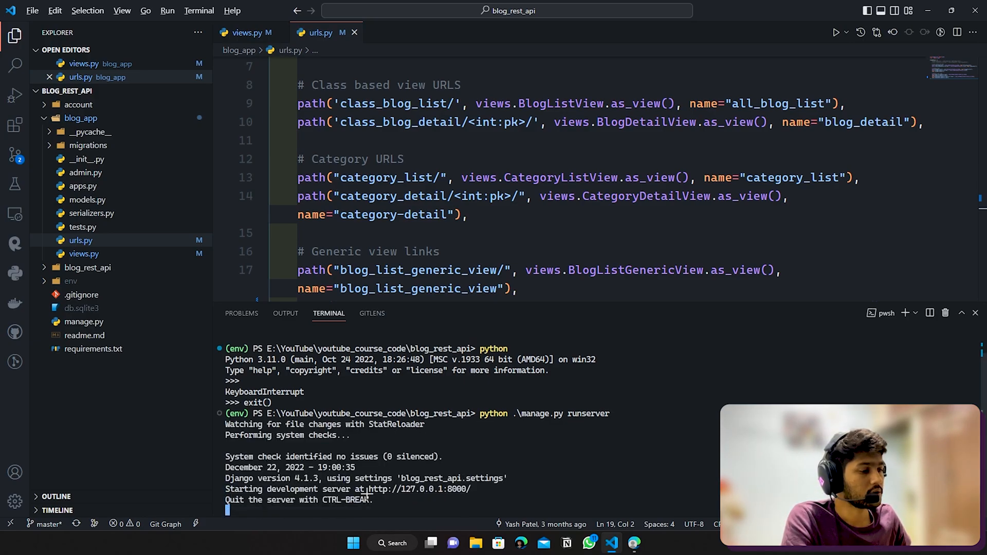
click(632, 543)
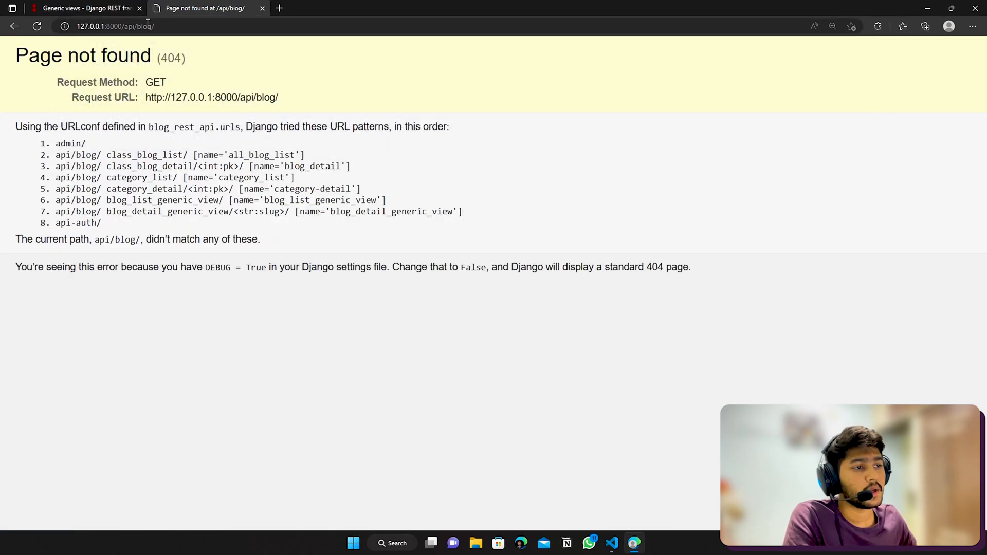
- Visit /api/blog/class_blog_list/ and copy the slug value 'python'
double_click(143, 155)
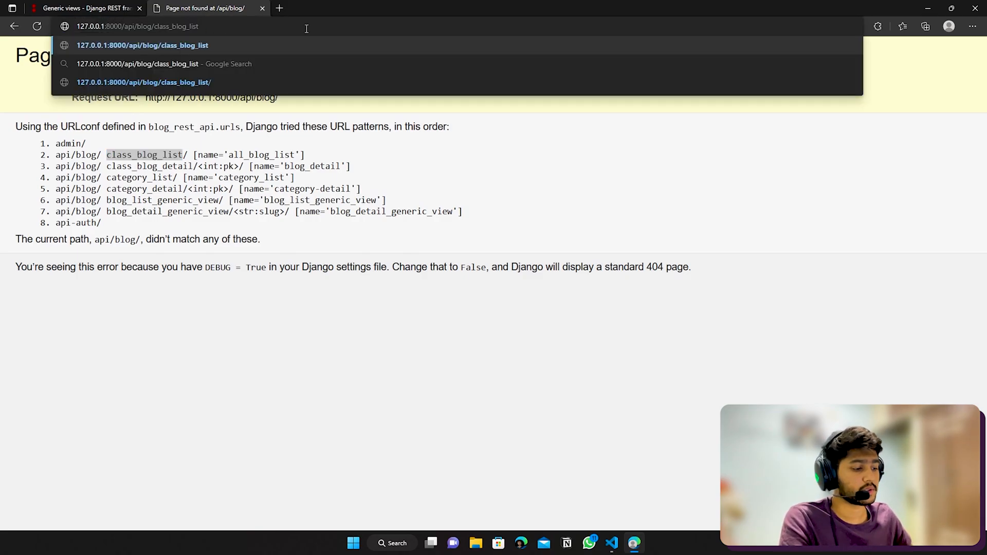
click(144, 82)
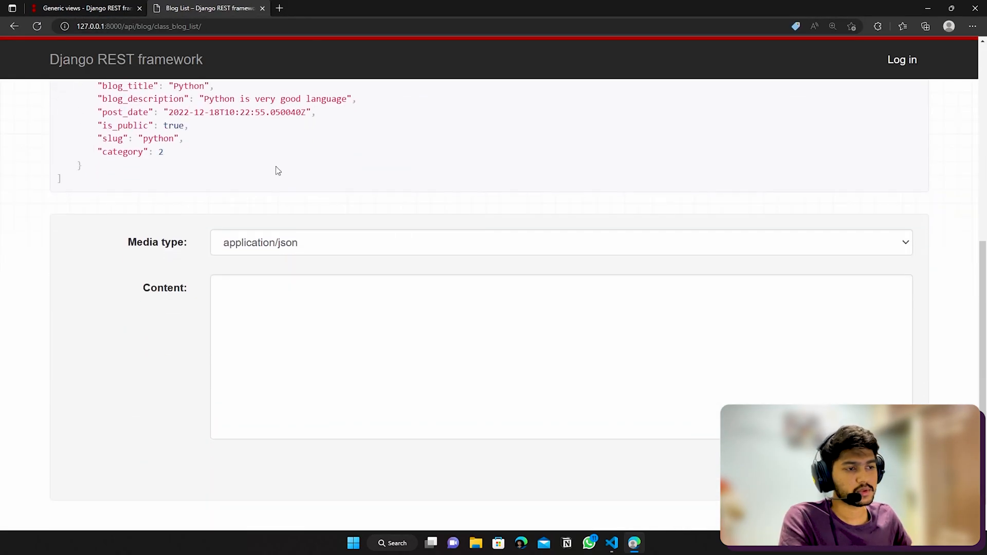
scroll(up, 3)
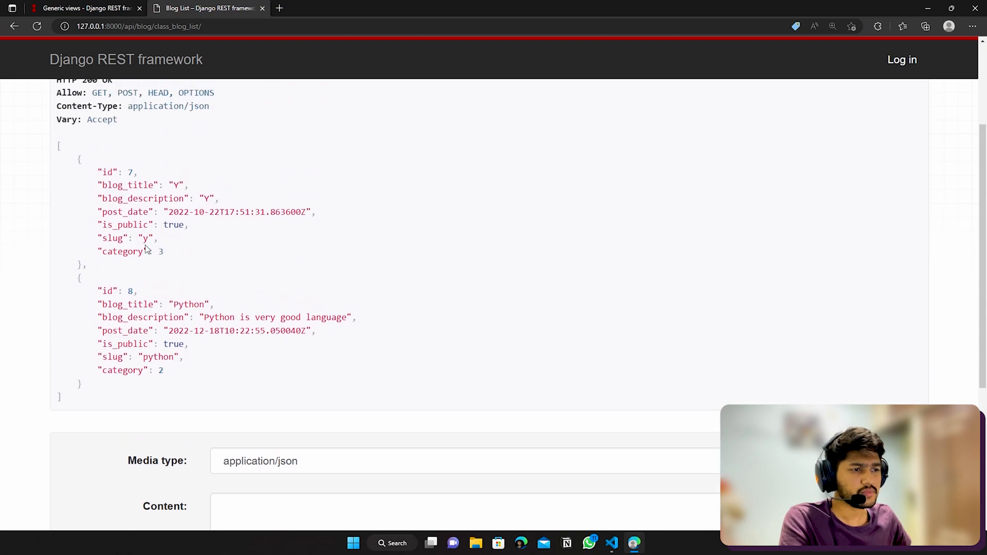
double_click(158, 356)
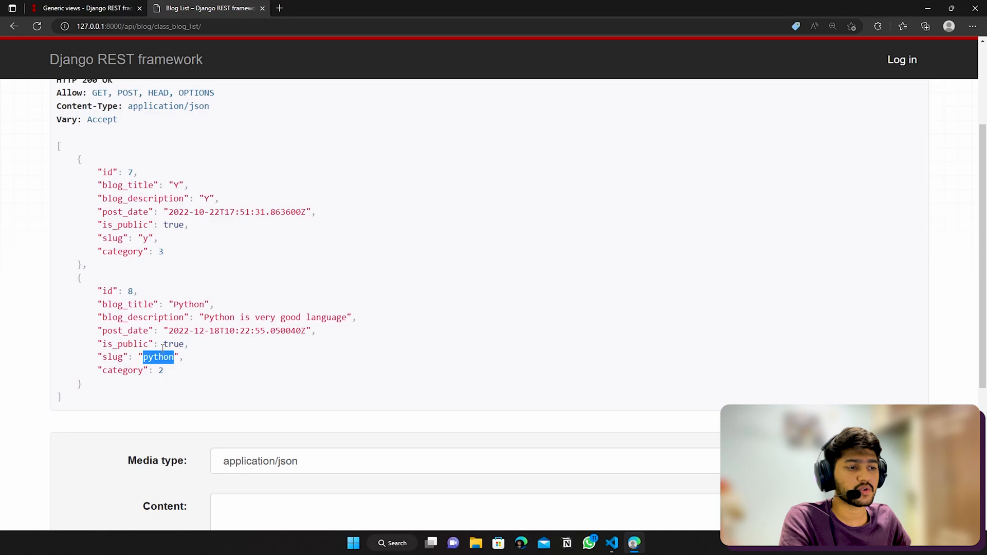
right_click(160, 357)
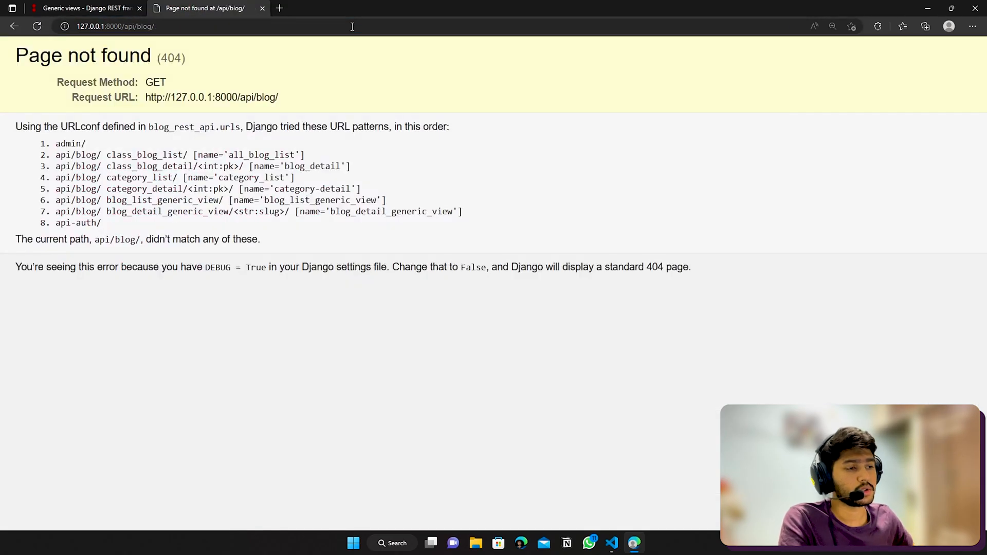
- Put the blog_detail_generic_view path in the address bar with the trailing id 5/ removed
double_click(166, 212)
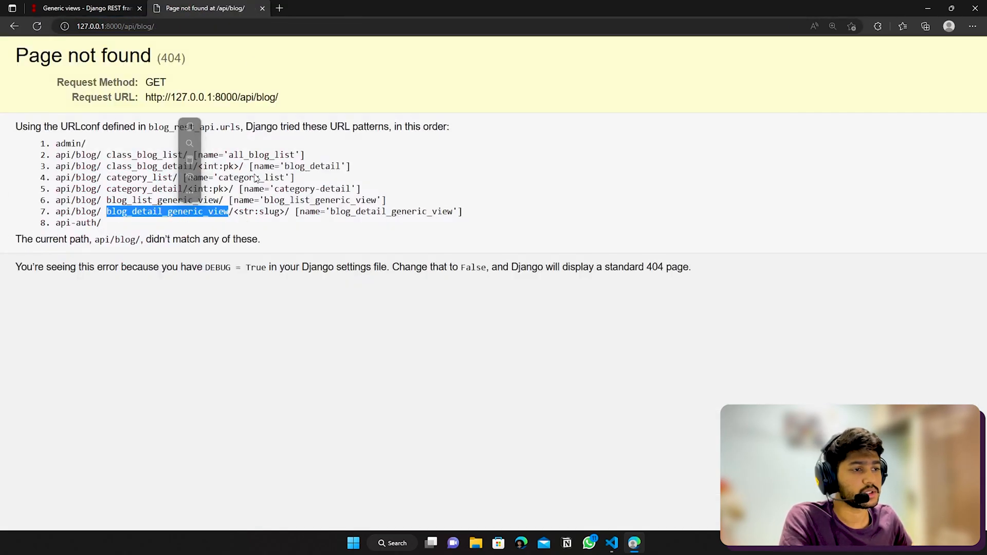
click(115, 25)
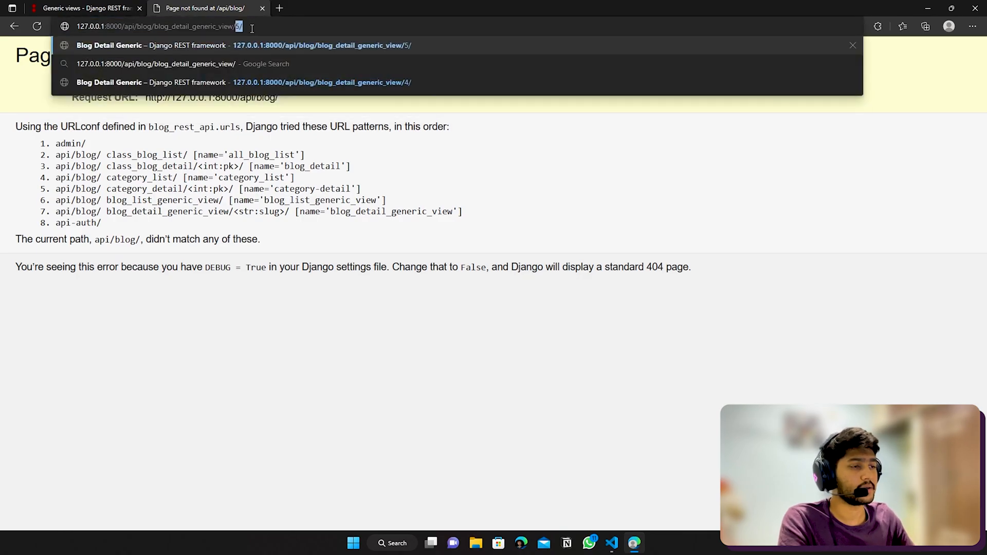
key(Backspace)
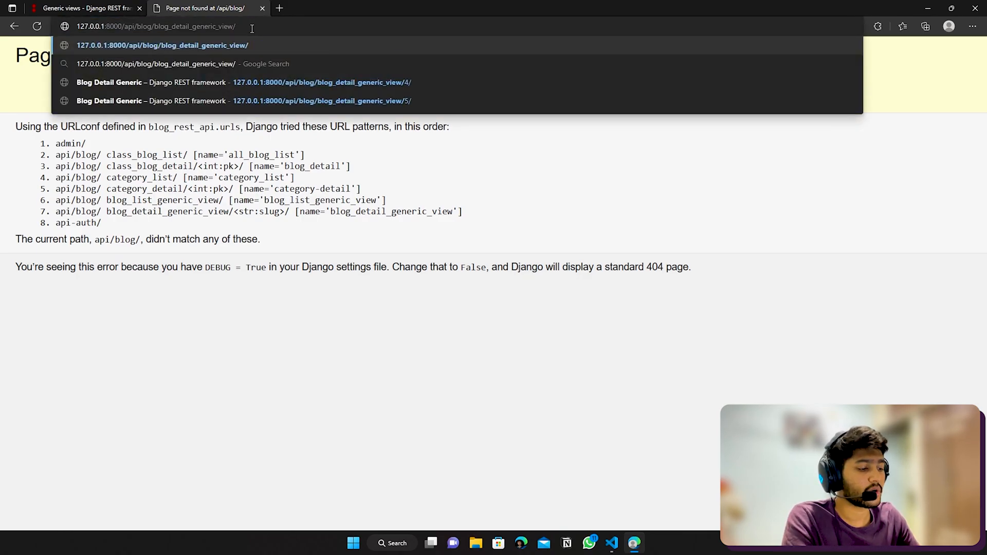
- Fetch blog details by slug 'python', then by slug 'y', returning the blog with id 7
text(python/)
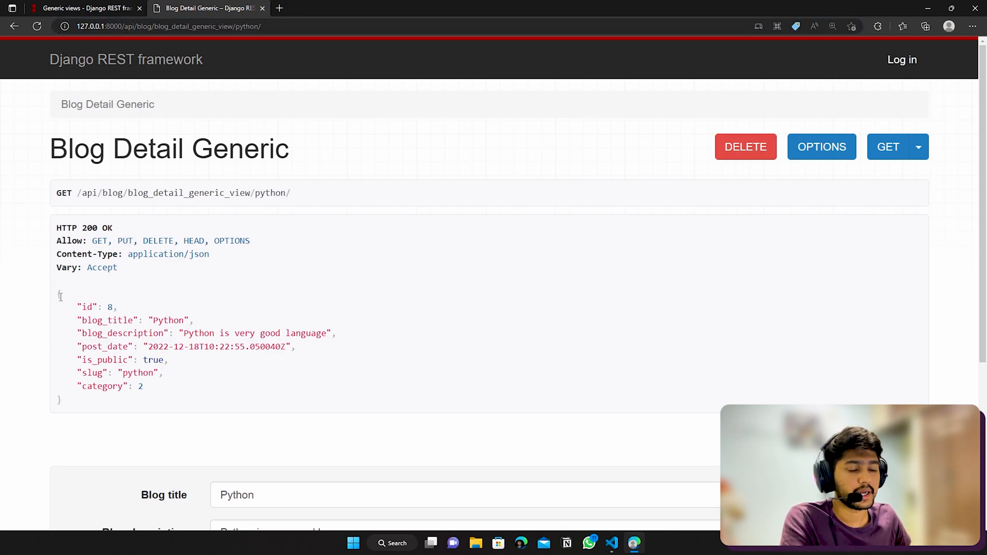
mouse_move(245, 46)
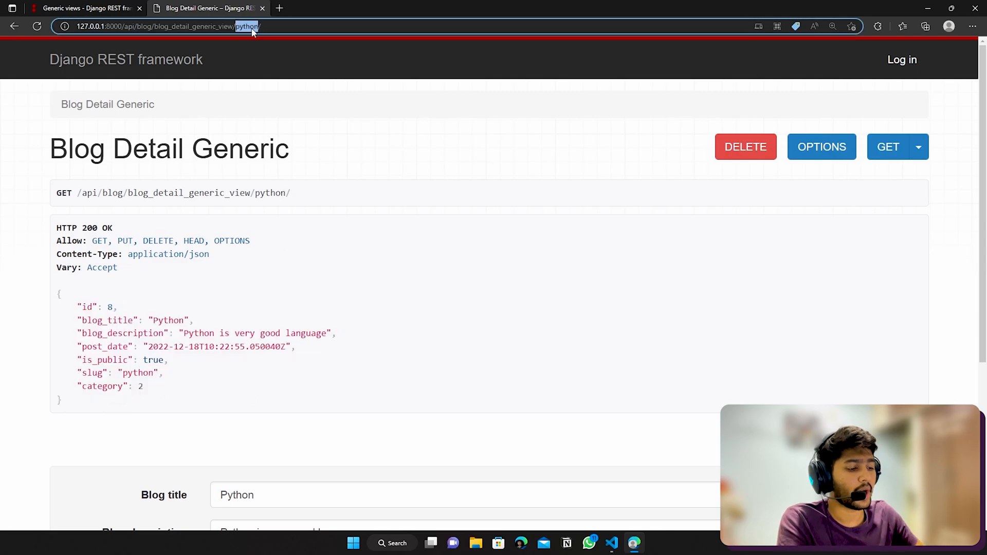
text(y)
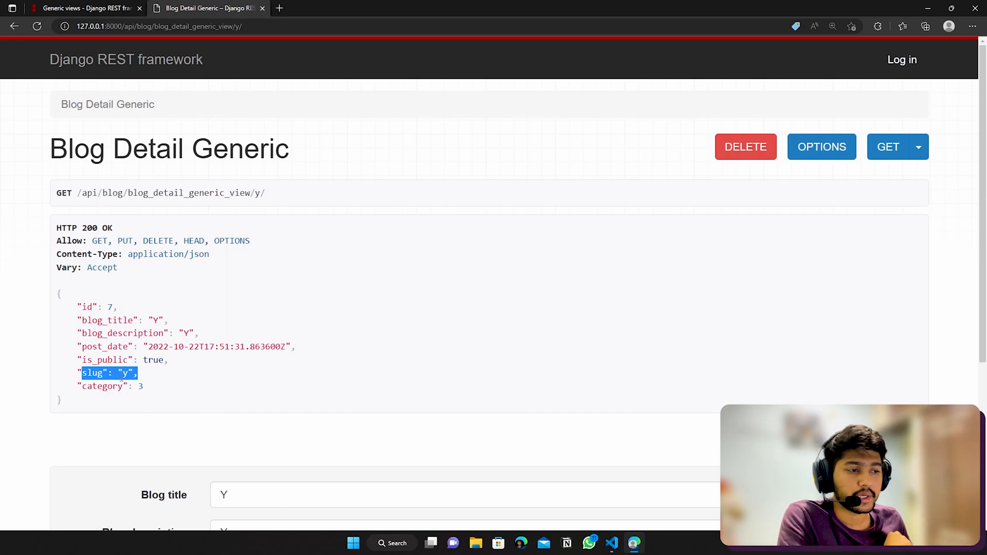
click(170, 394)
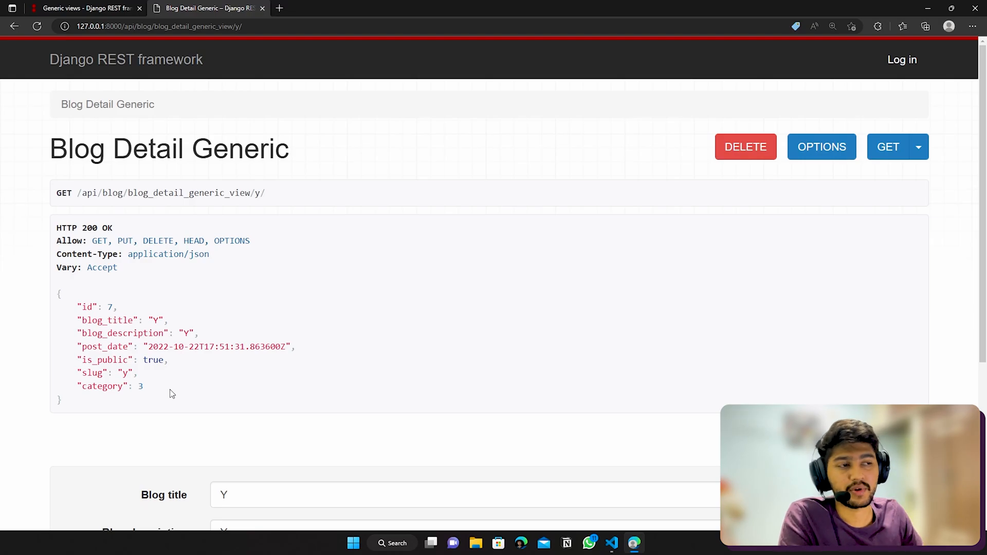
- Return to the Generic views documentation and highlight the lookup_field attribute under Attributes
click(85, 8)
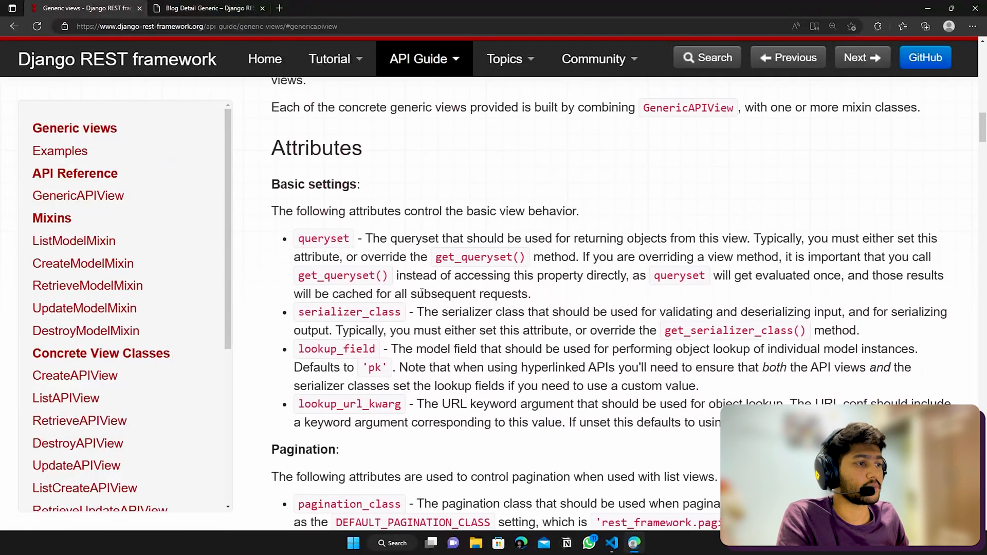
mouse_move(556, 441)
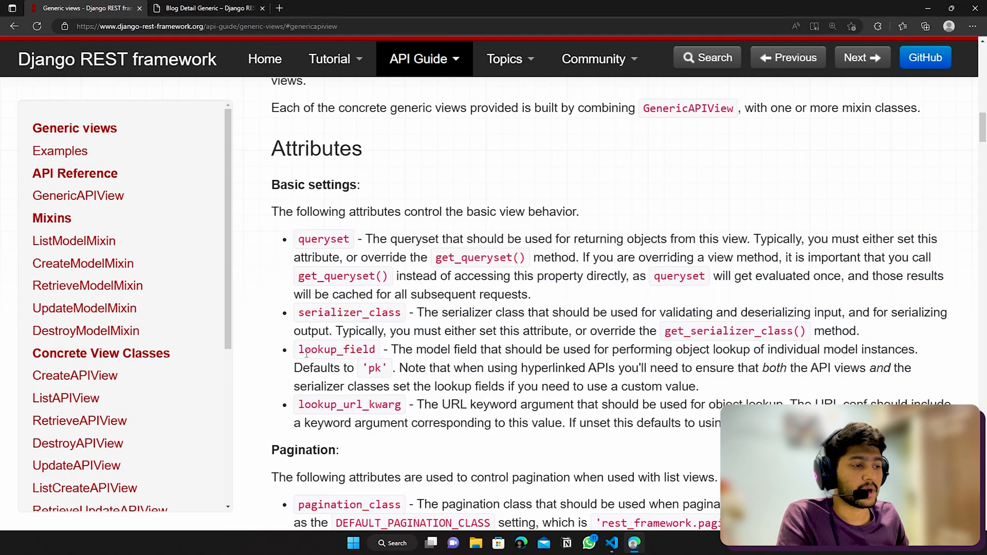
double_click(336, 350)
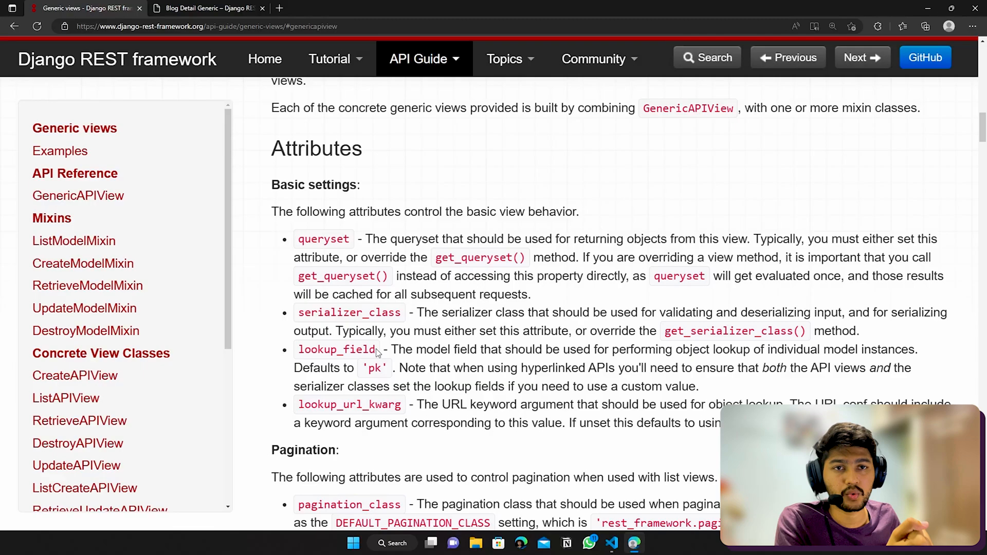
double_click(335, 350)
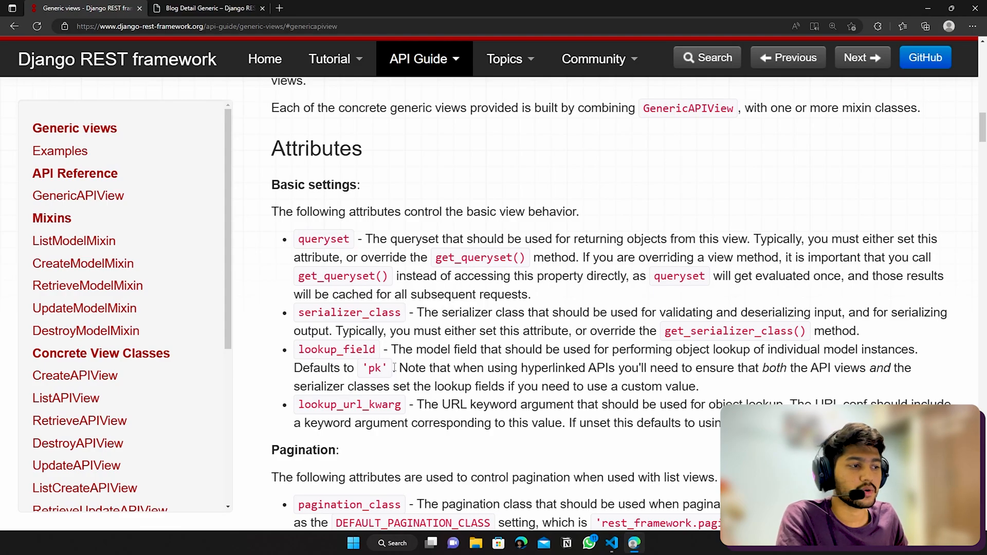
double_click(336, 349)
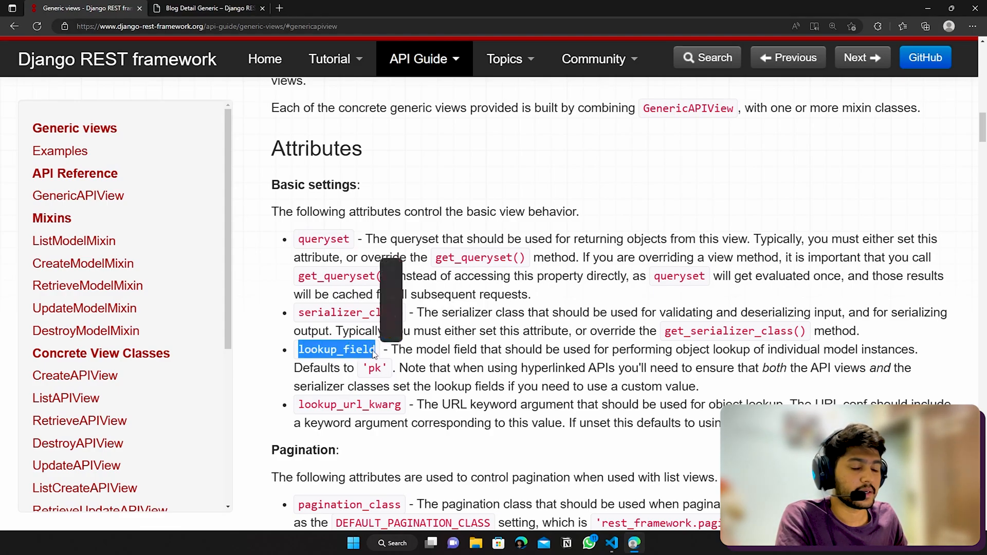
mouse_move(260, 359)
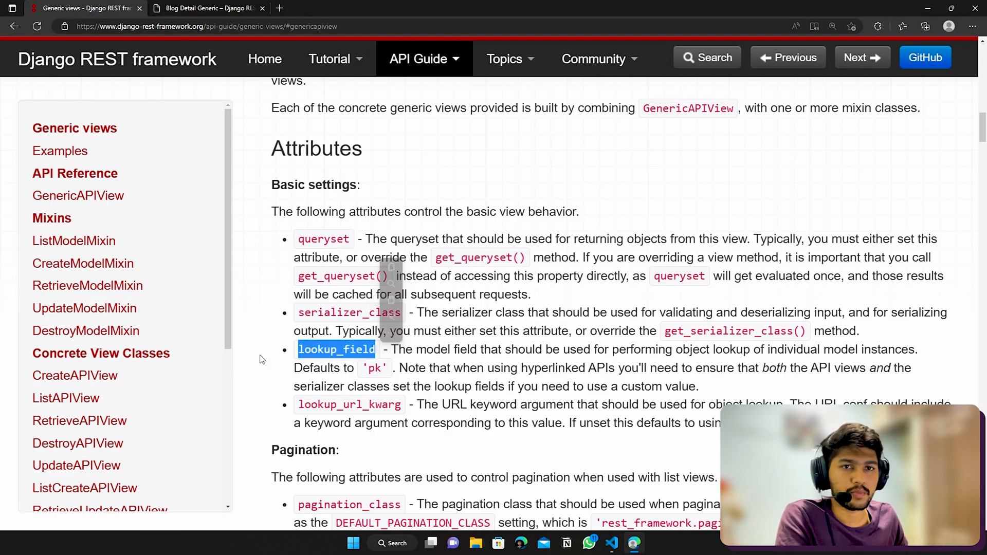